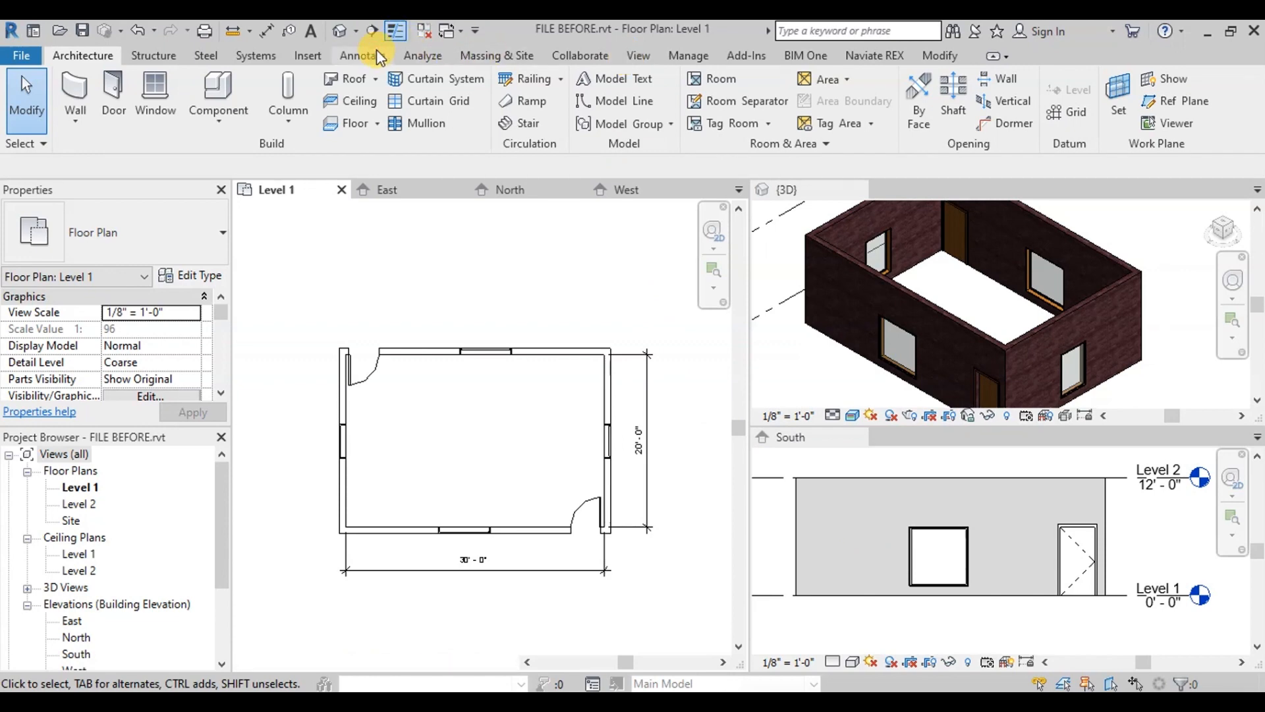
Apply Window Tags to all four untagged windows via Tag All Not Tagged, showing W1 and W2.
click(361, 55)
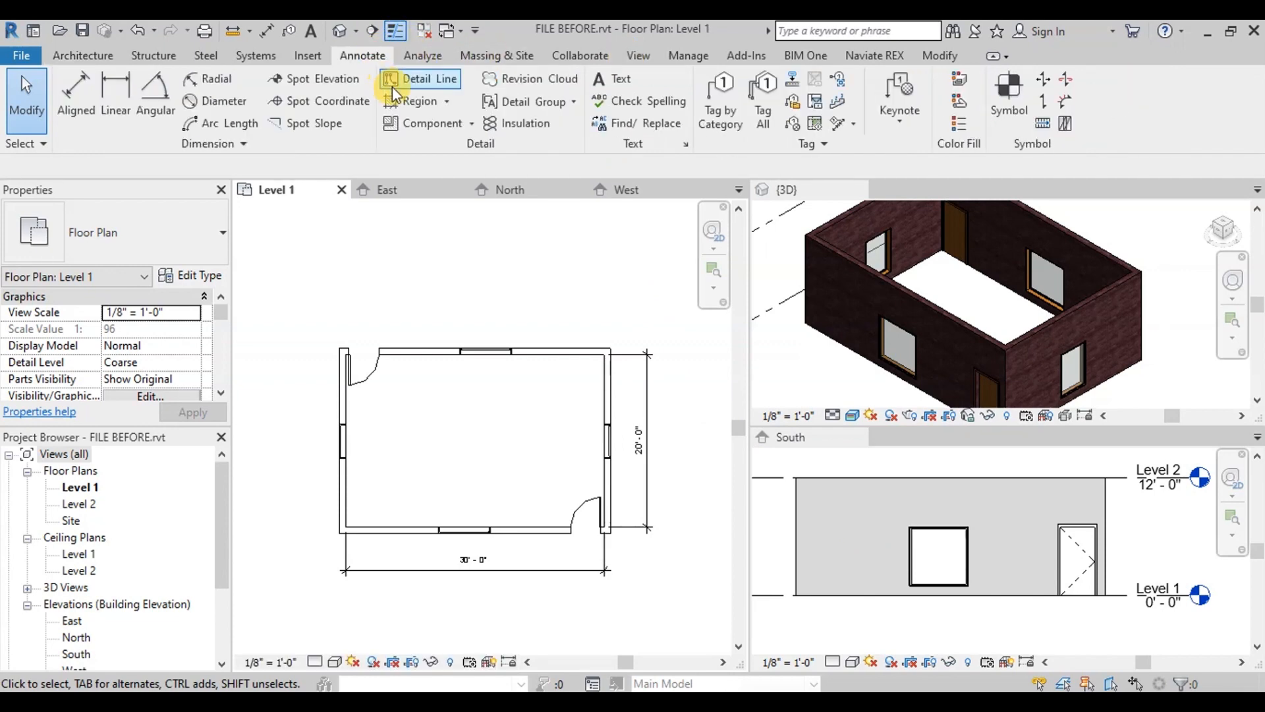
mouse_move(763, 93)
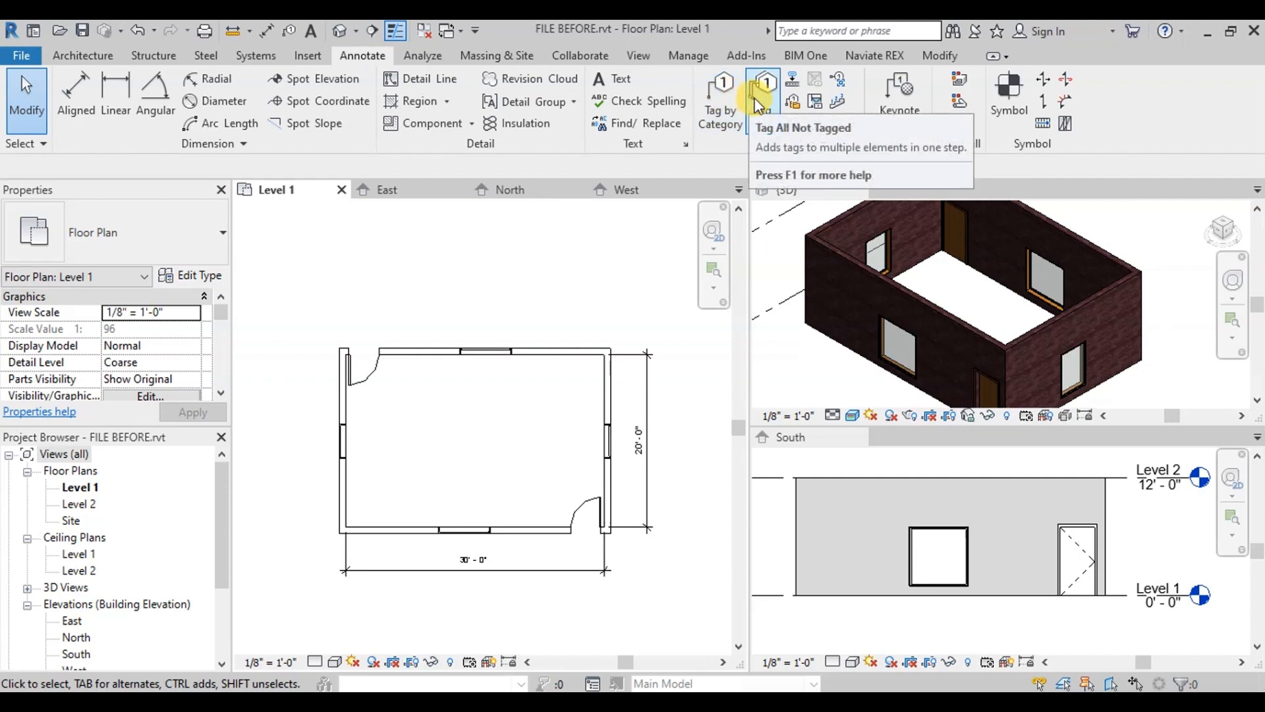
click(763, 88)
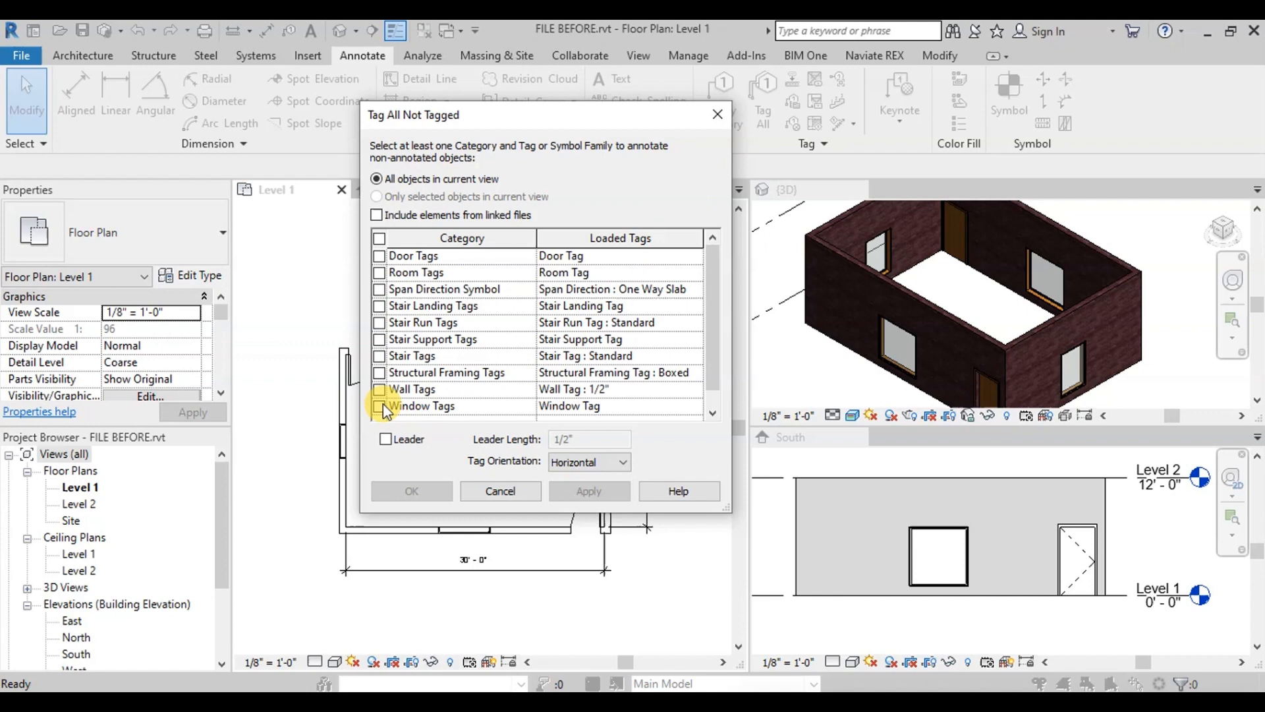
click(380, 406)
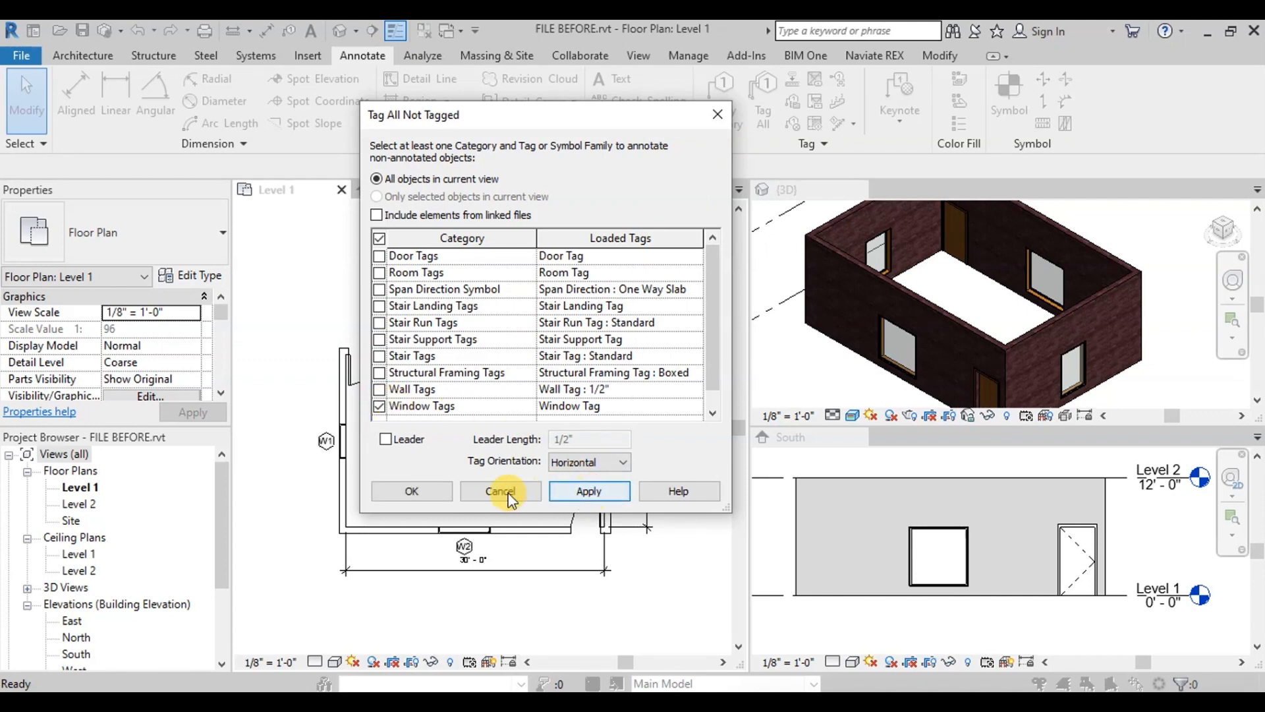
click(500, 490)
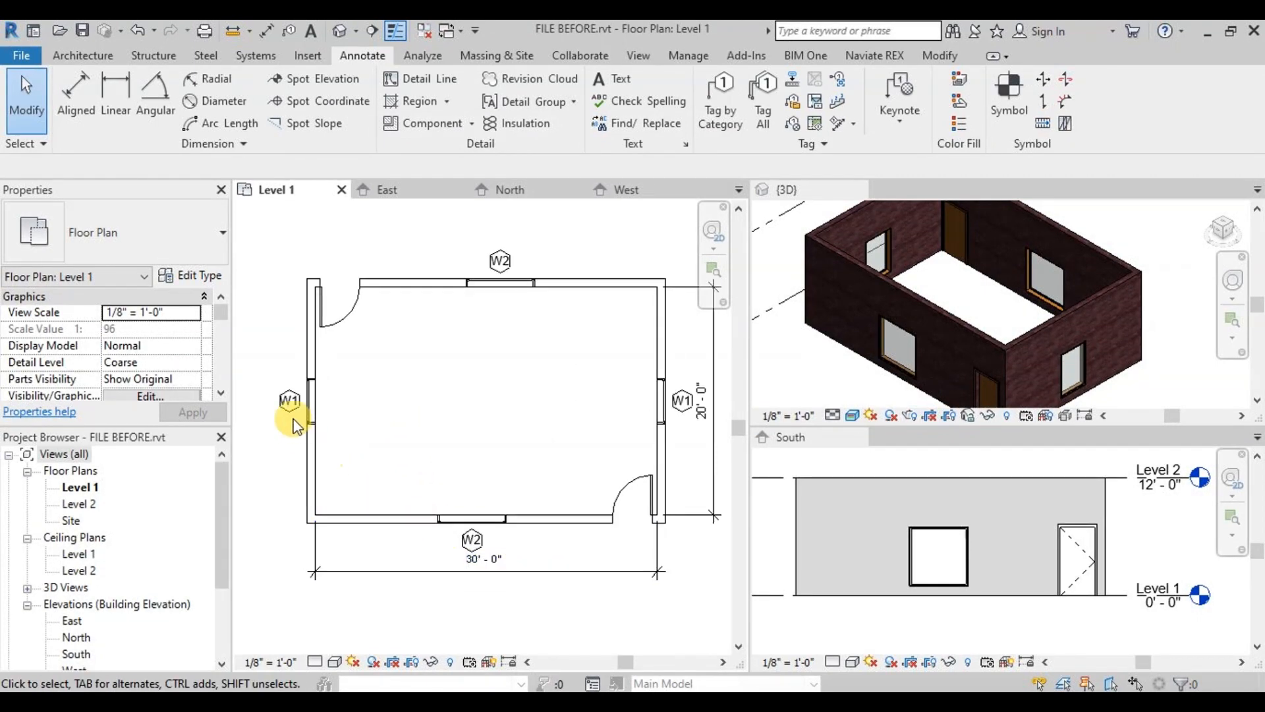
mouse_move(630, 379)
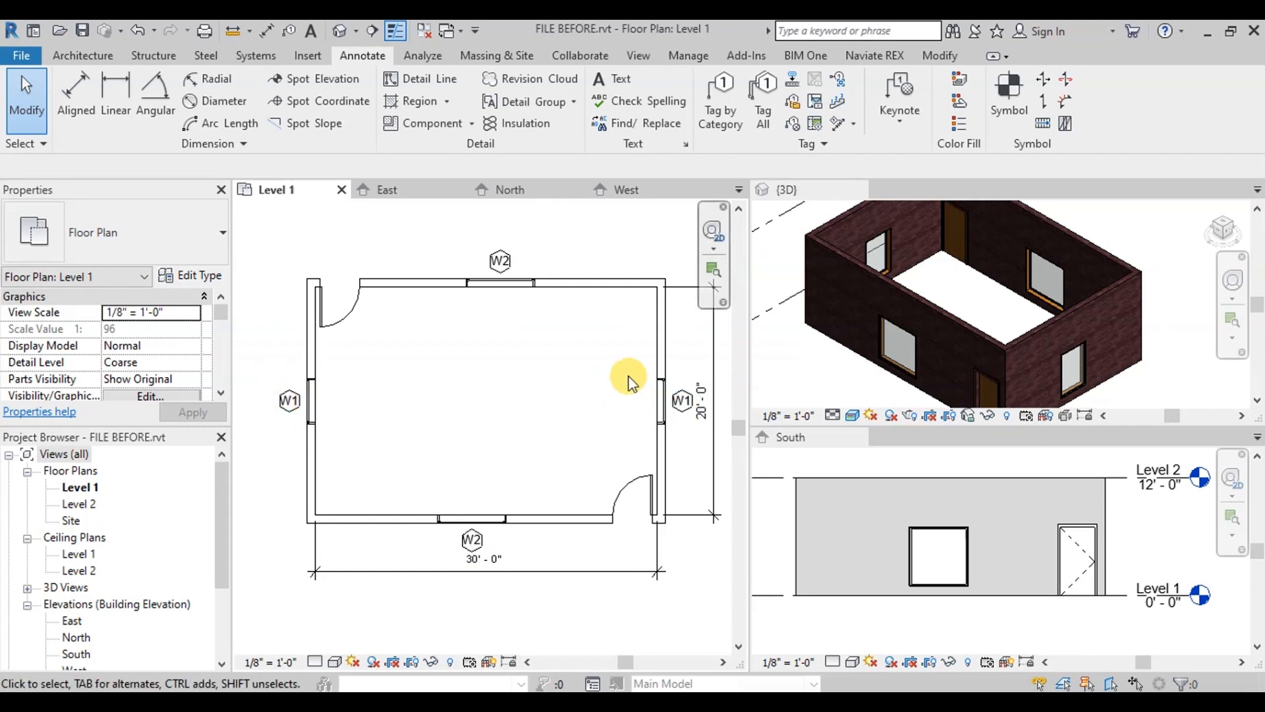
Apply Door Tags to all untagged doors via Tag All Not Tagged.
click(470, 520)
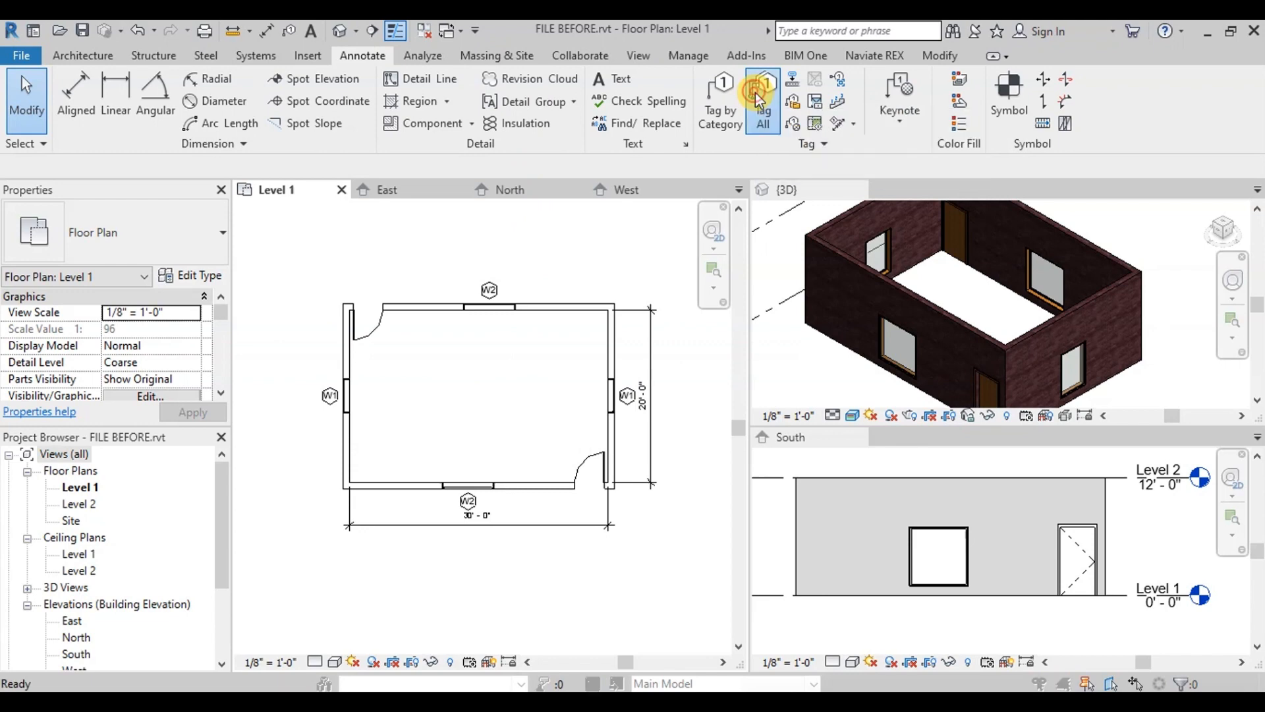
click(760, 91)
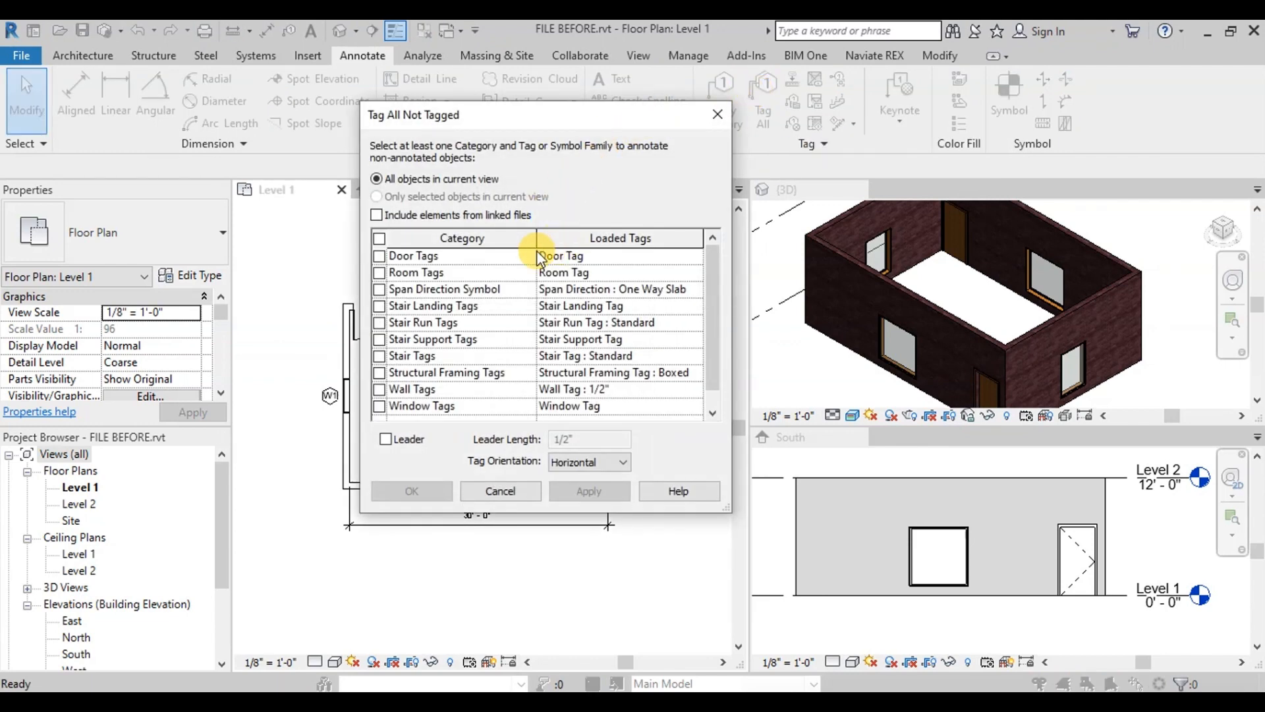
click(380, 238)
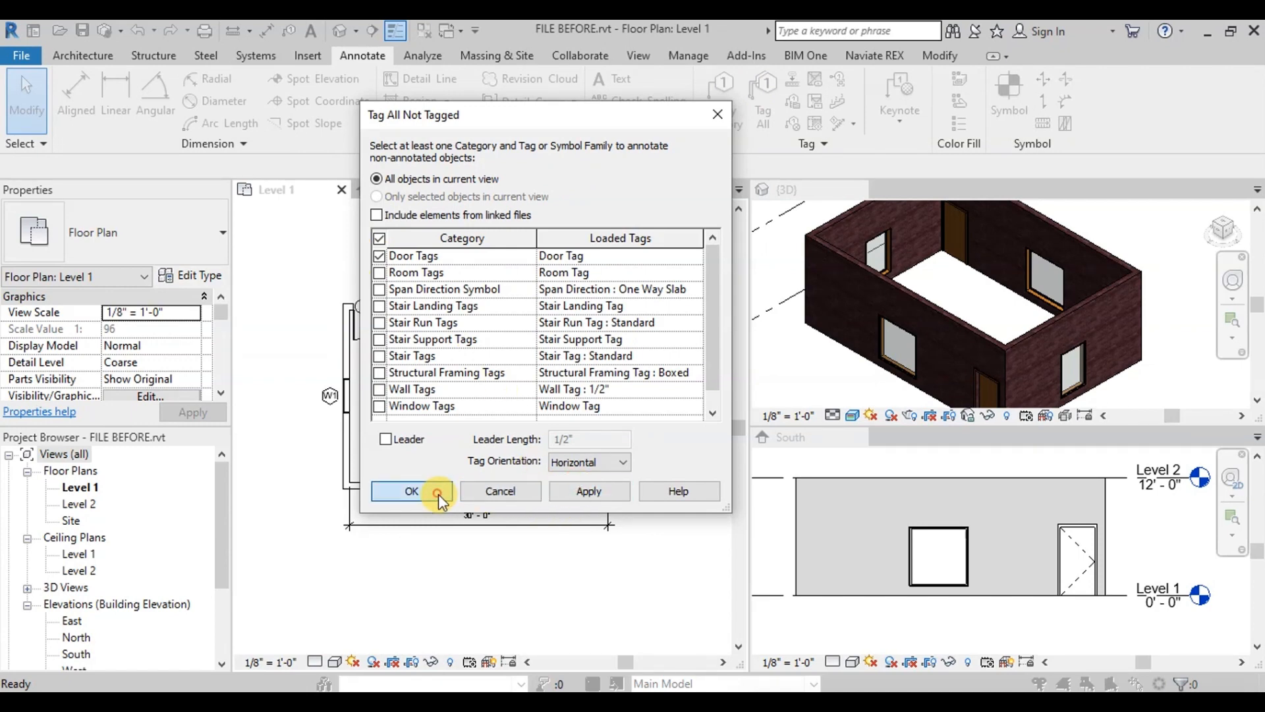
click(411, 490)
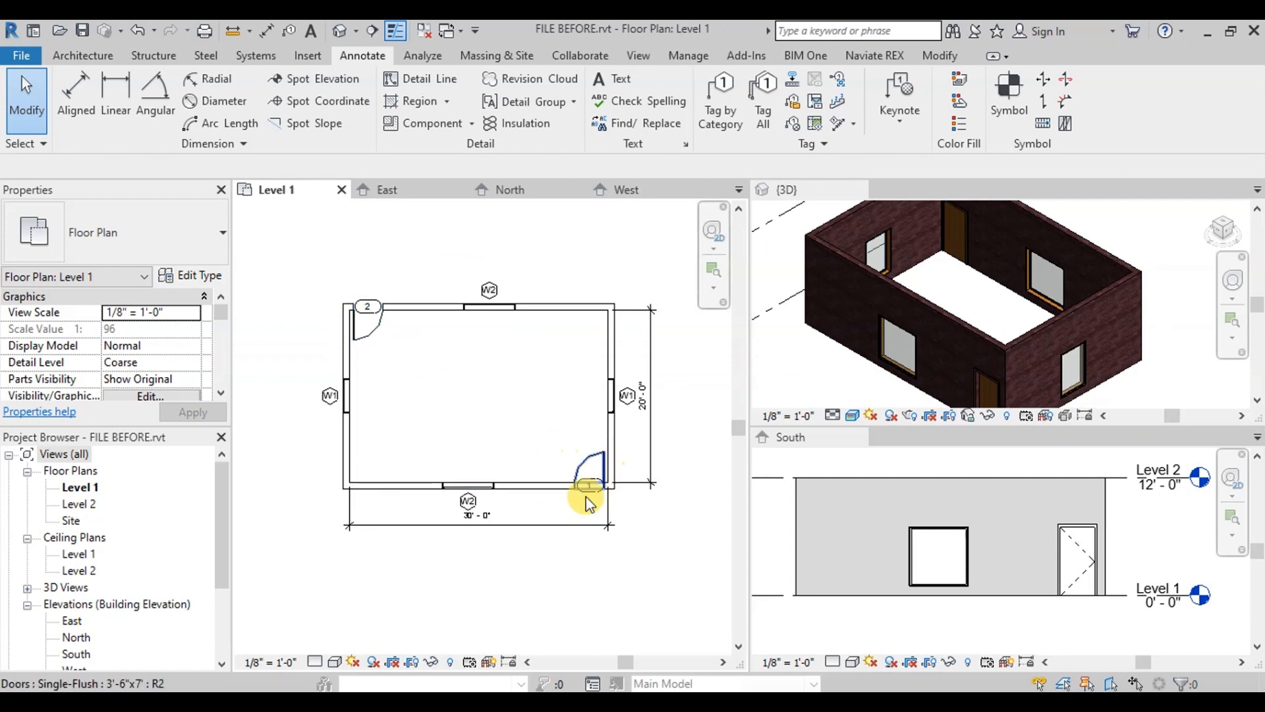
click(589, 484)
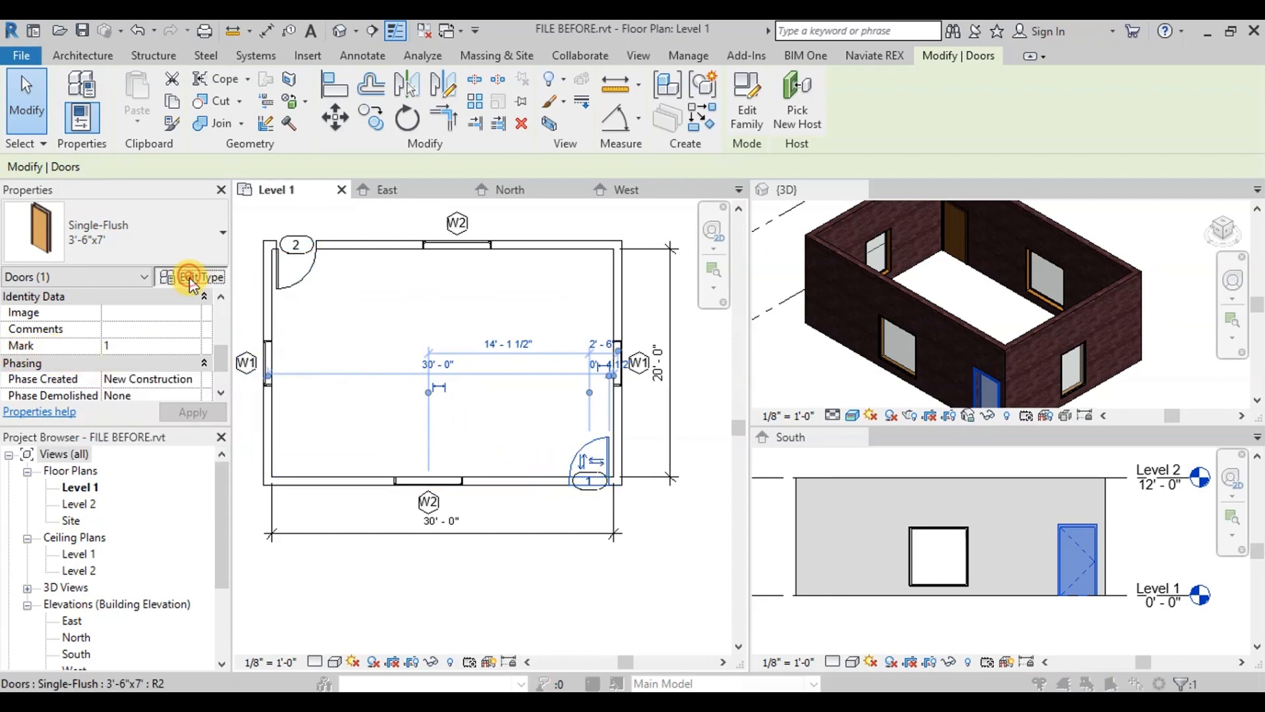
click(198, 276)
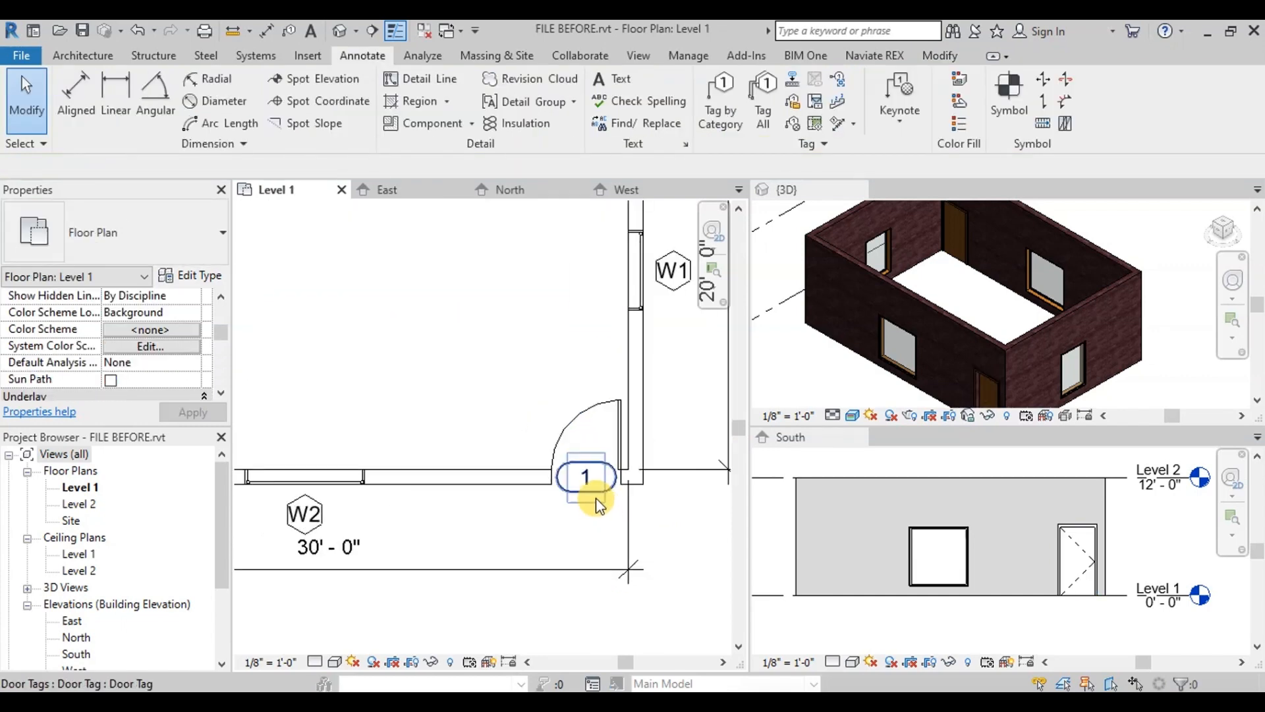
Edit the lower-right door's tag family in the family editor.
click(585, 476)
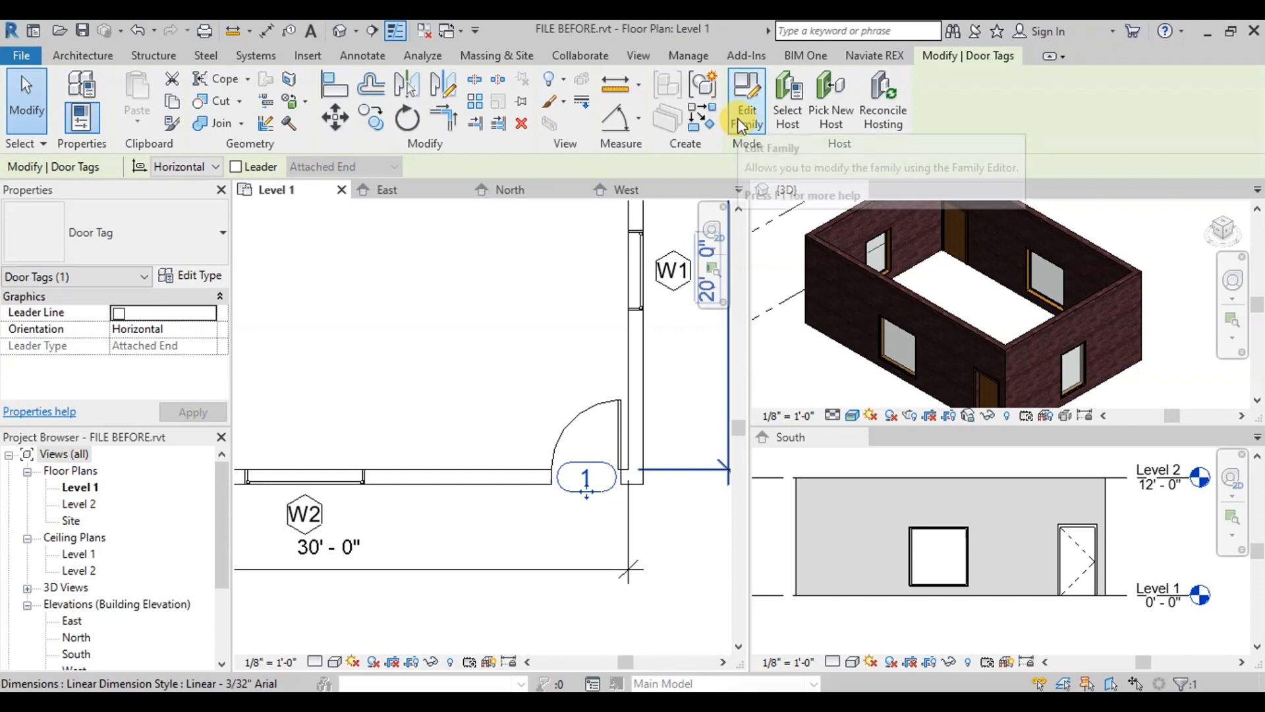
click(744, 97)
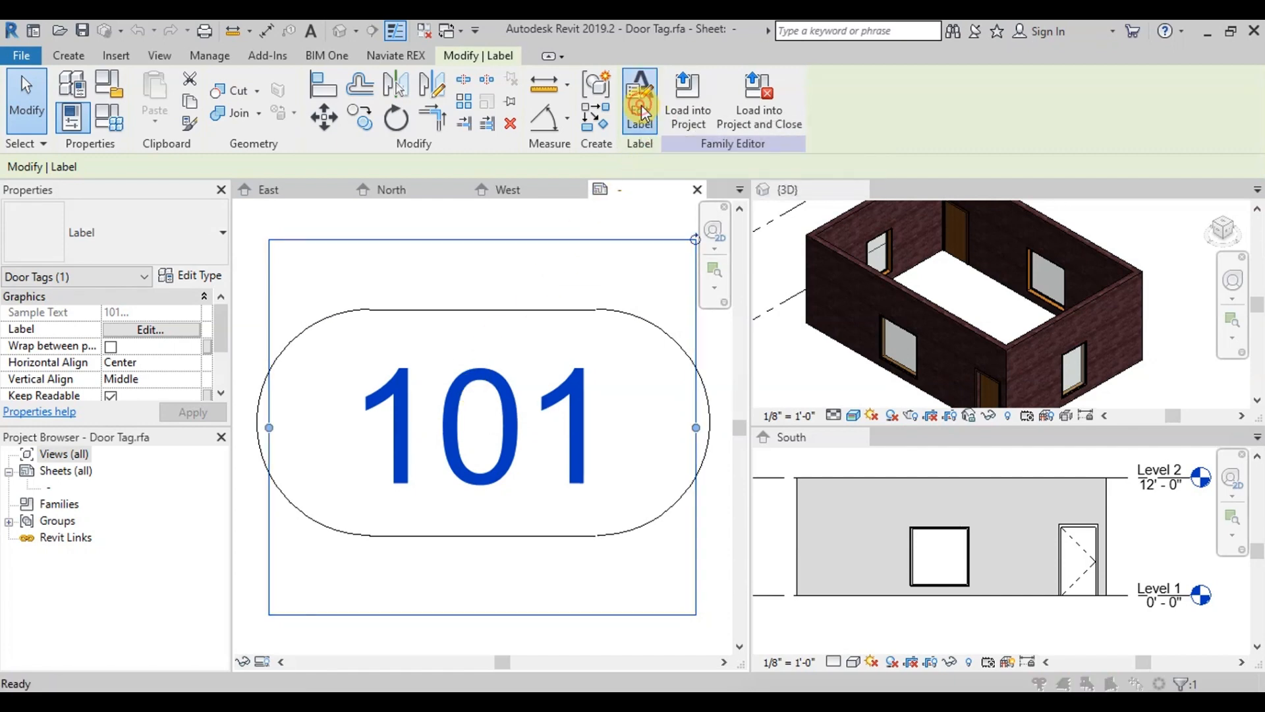
Replace Mark with Type Mark in the door tag's Edit Label parameters.
click(150, 330)
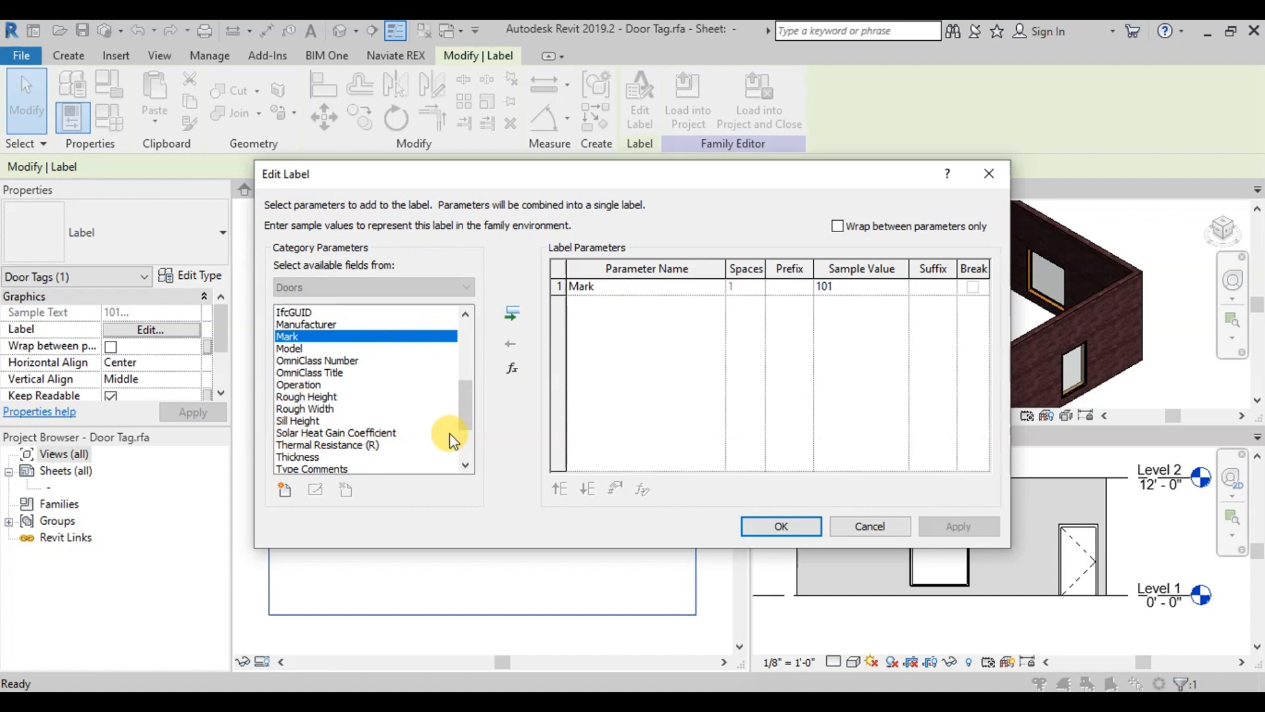
scroll(down, 3)
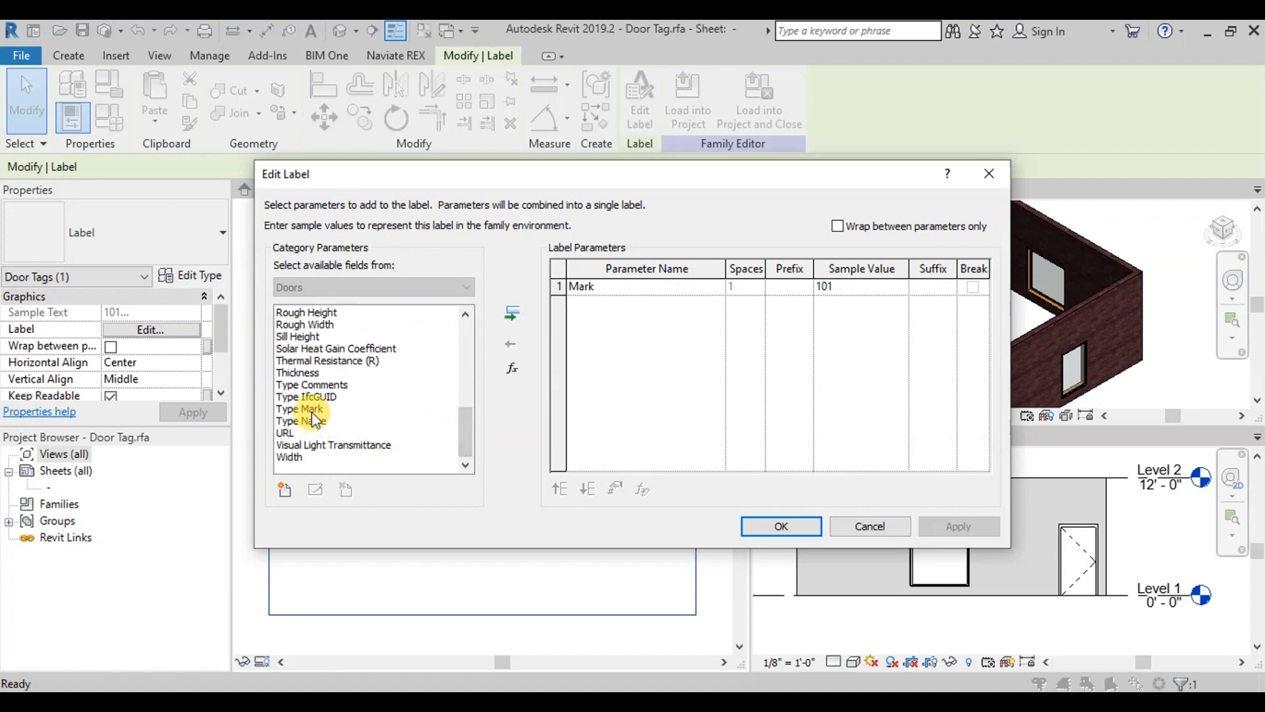
click(511, 314)
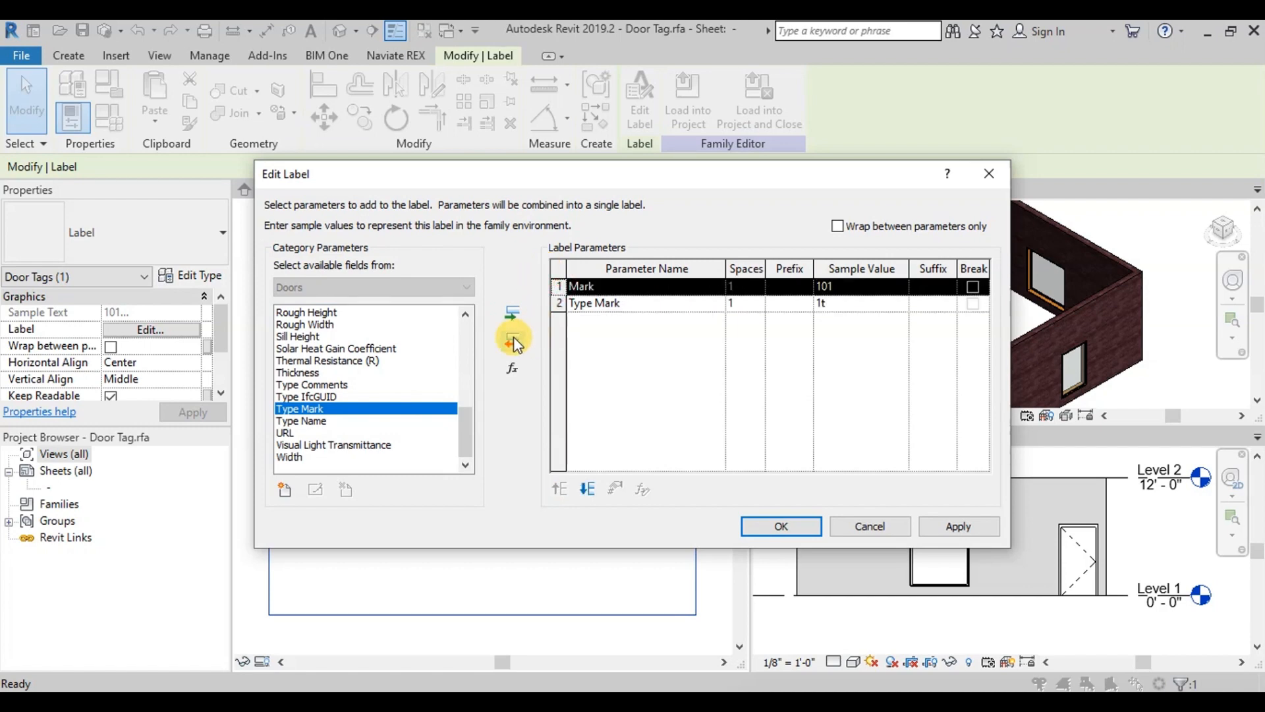
click(512, 339)
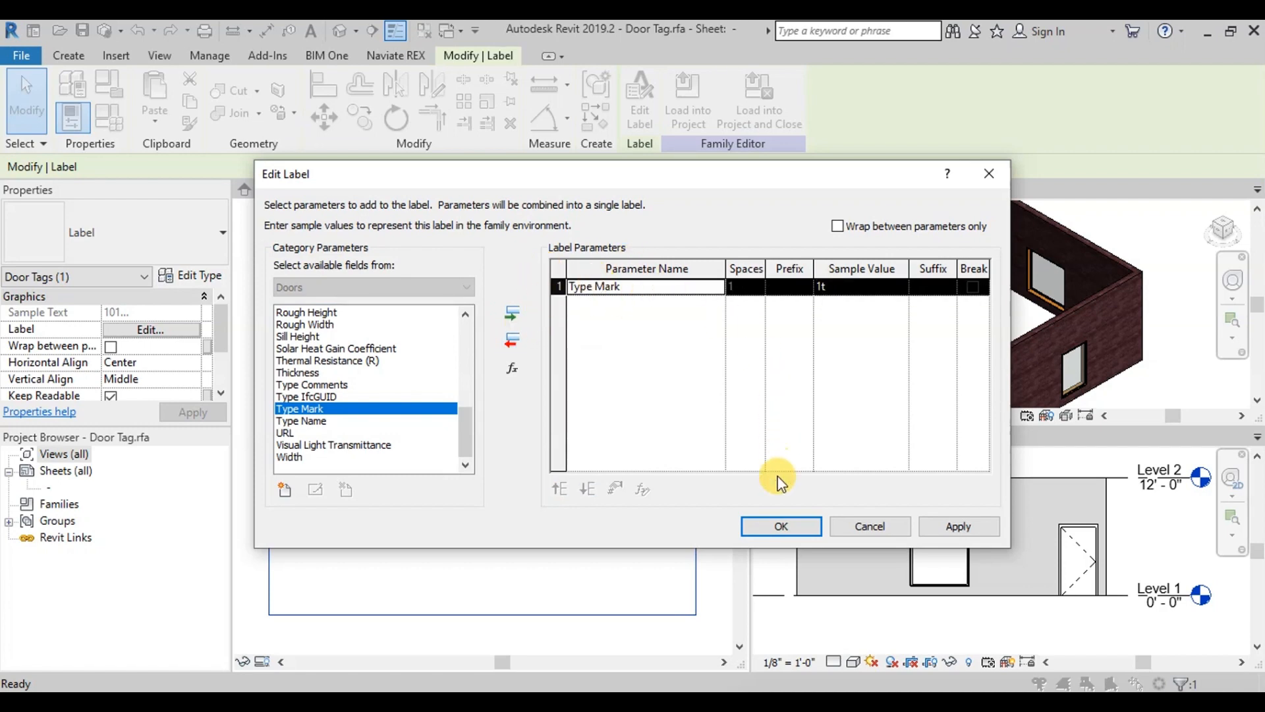
click(779, 526)
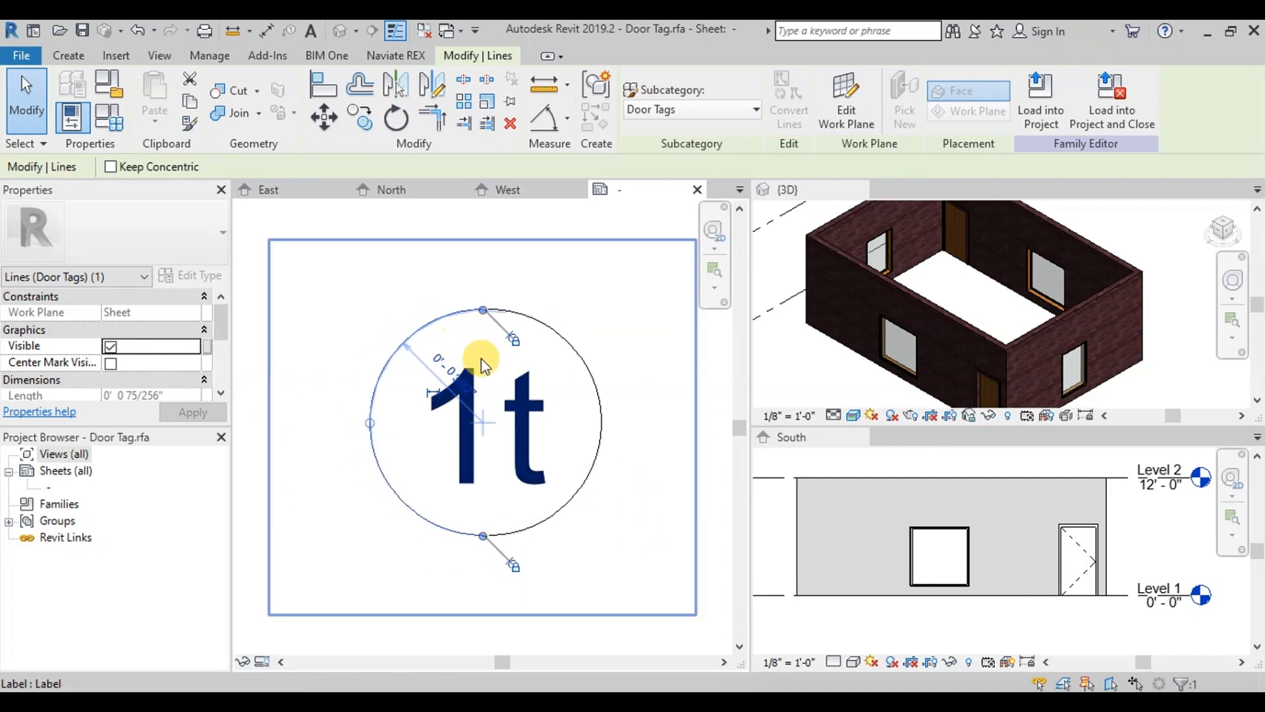
Load the edited tag into the project, overwriting the existing door tag family so the door reads D1.
click(621, 419)
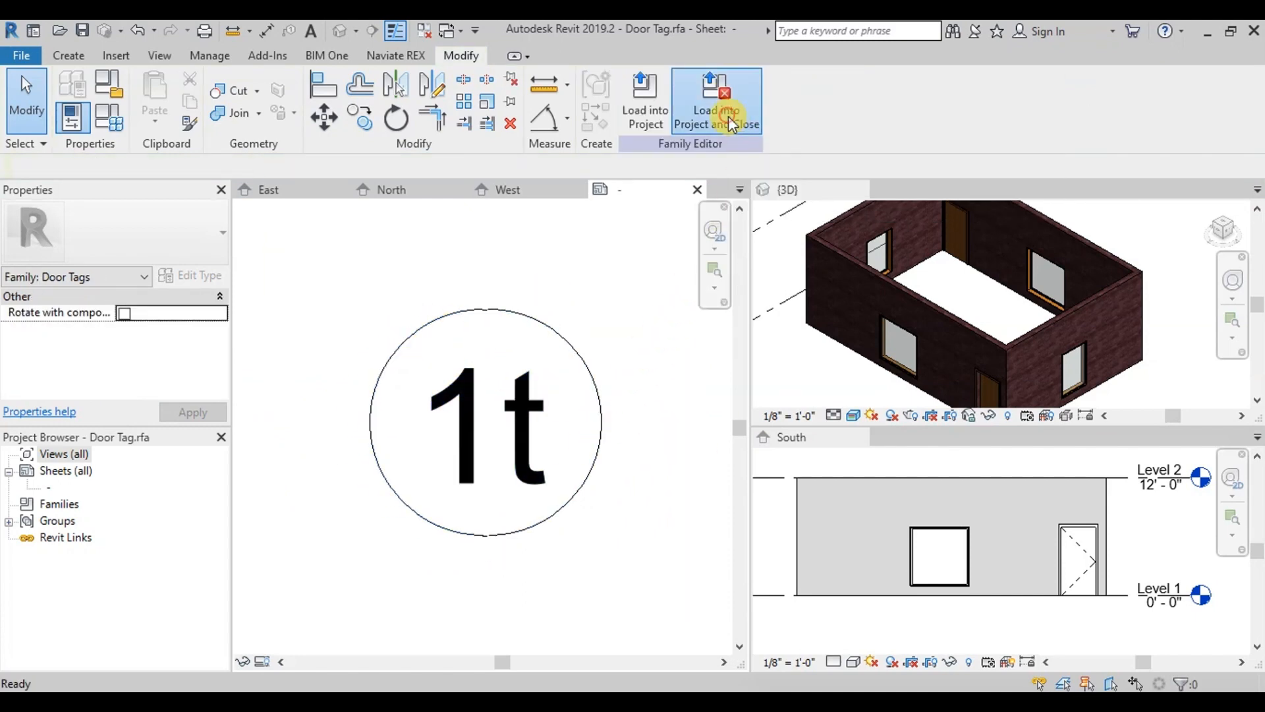
click(716, 102)
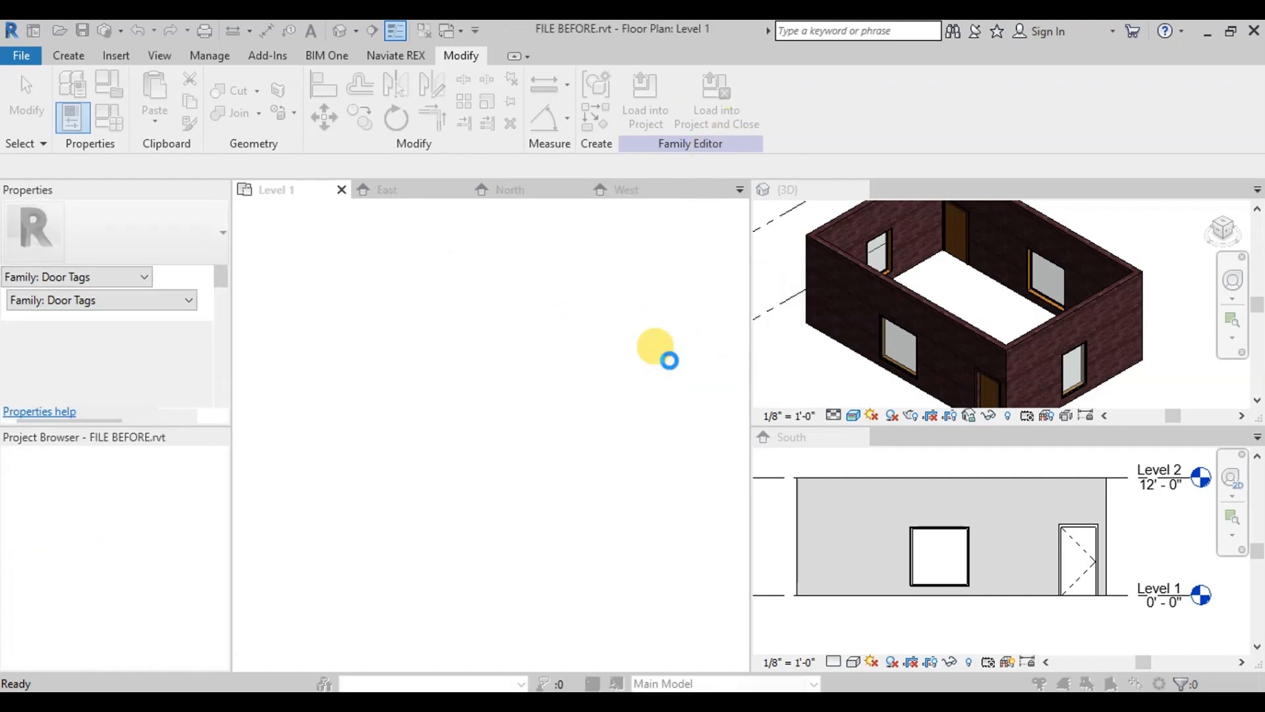
click(644, 93)
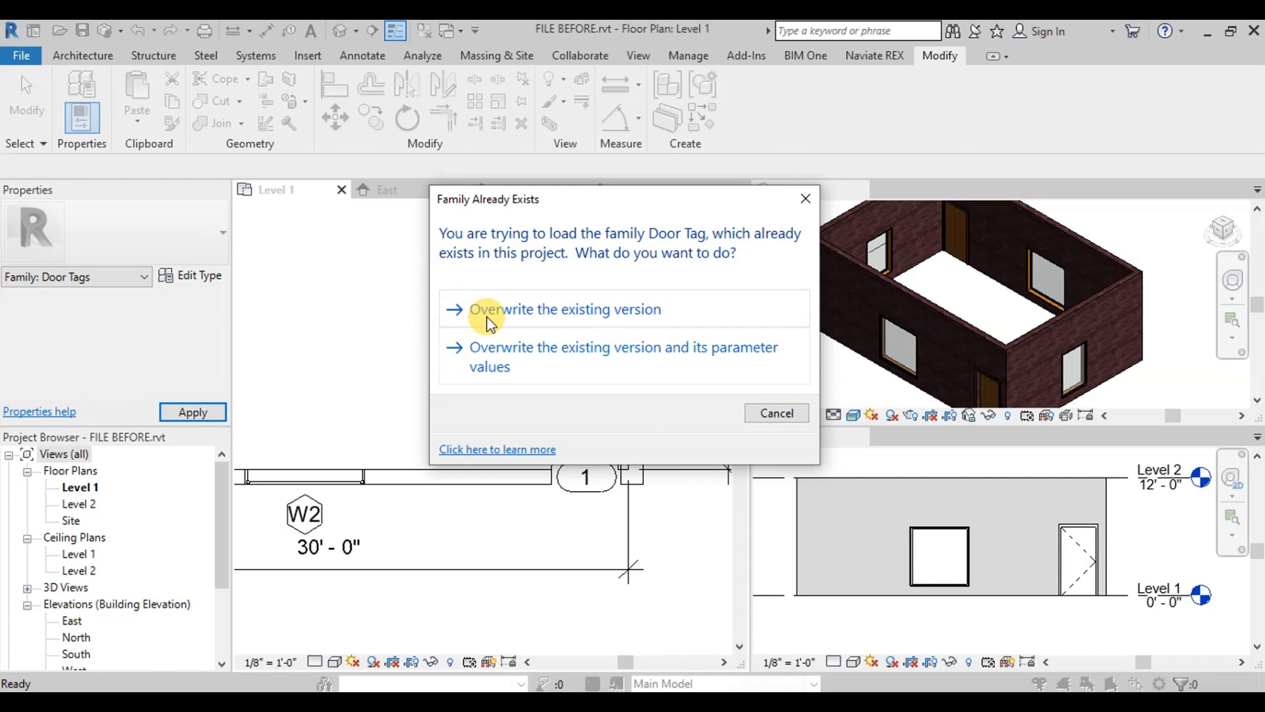
click(565, 309)
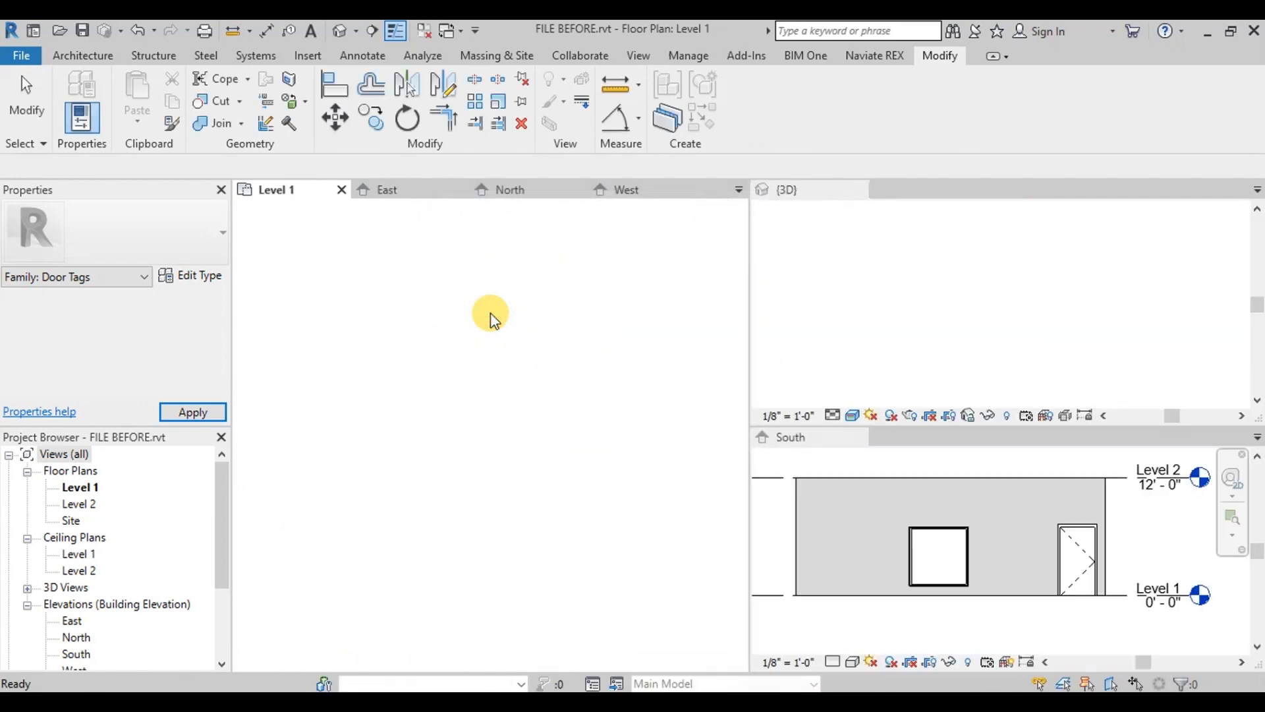
click(585, 475)
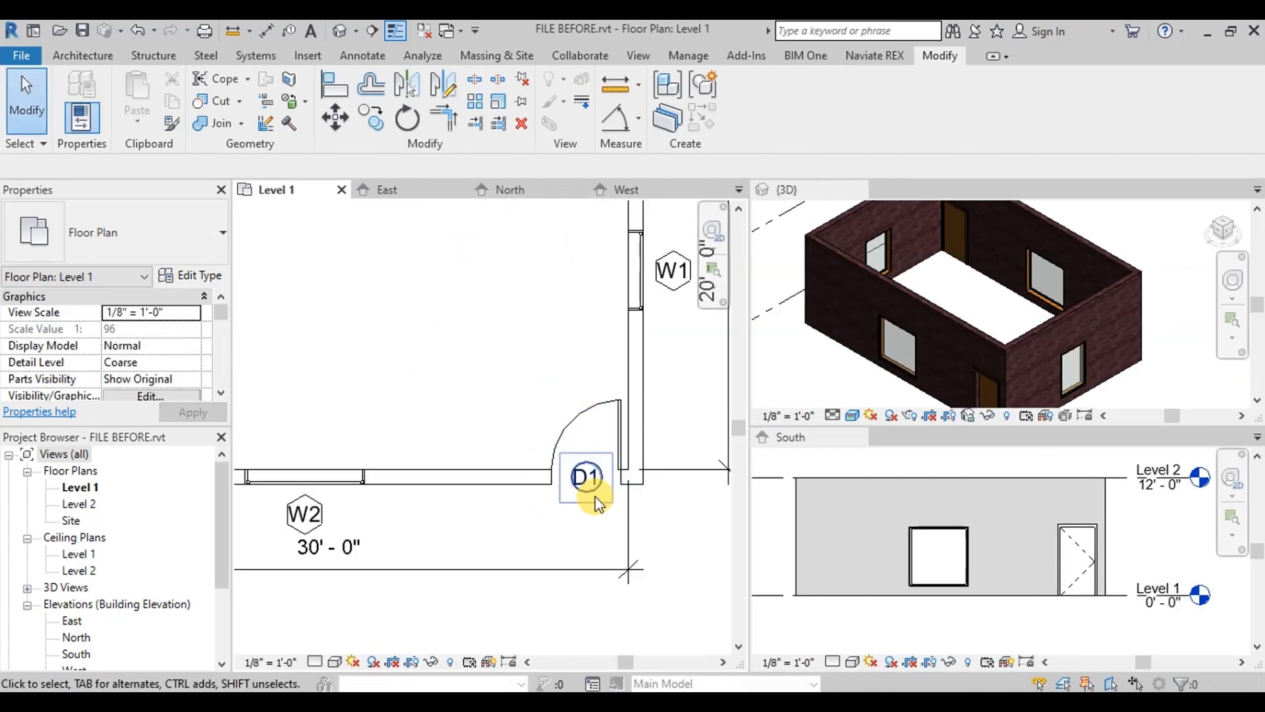